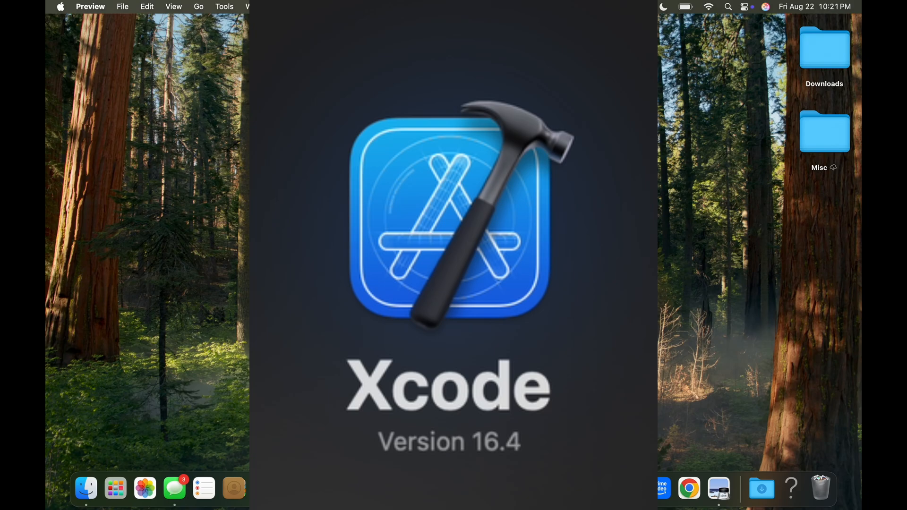
mouse_move(85, 489)
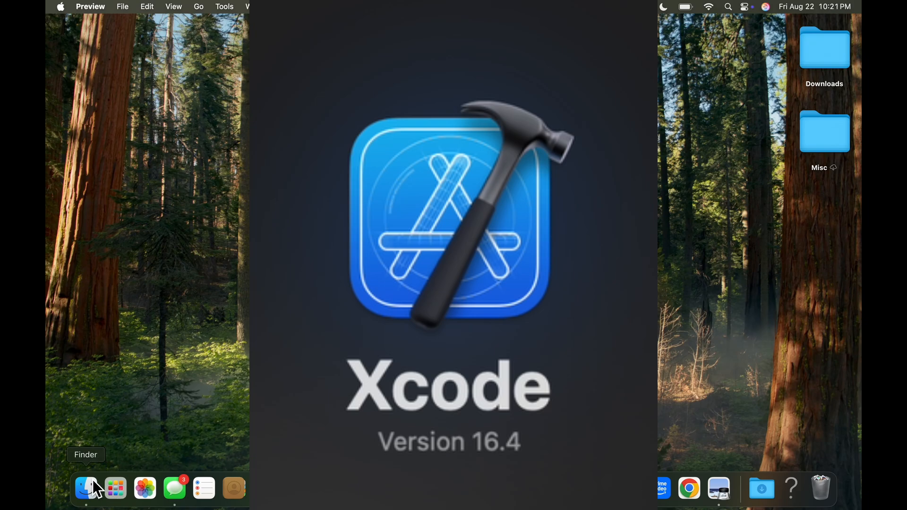
Step: Open a Finder window listing the Mac's locations, Macintosh HD and Network
click(86, 487)
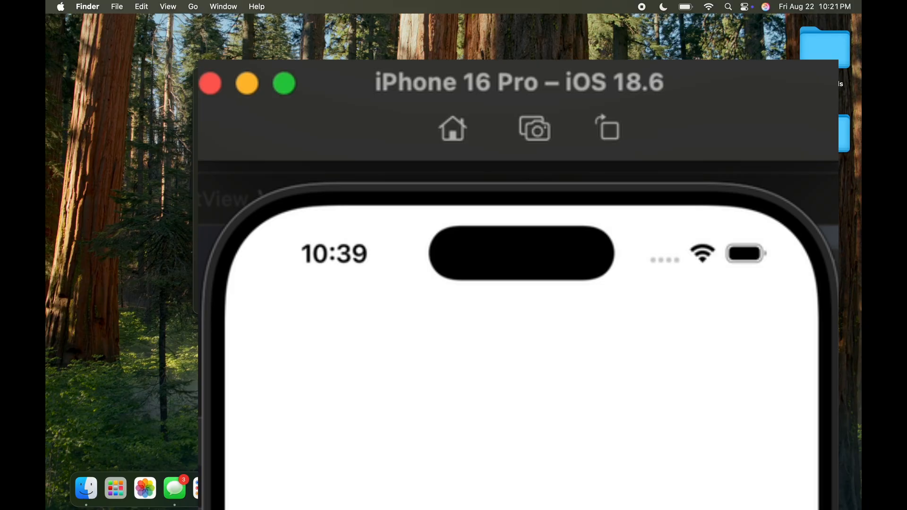
click(209, 83)
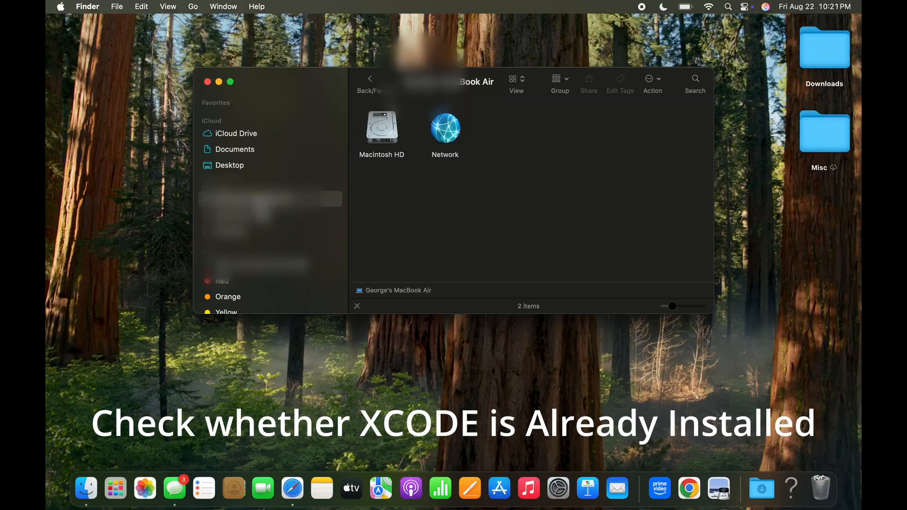
Step: Browse Macintosh HD's Applications folder to the end and confirm Xcode is absent
click(382, 127)
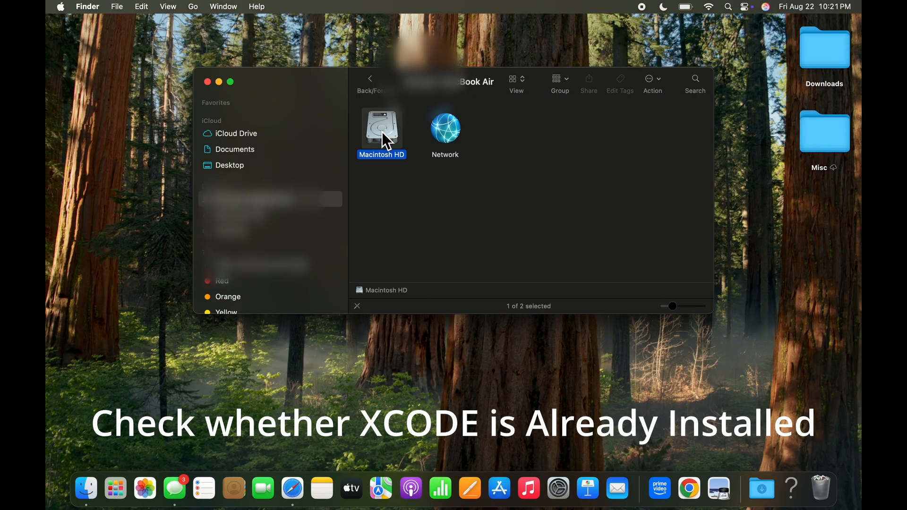
double_click(381, 124)
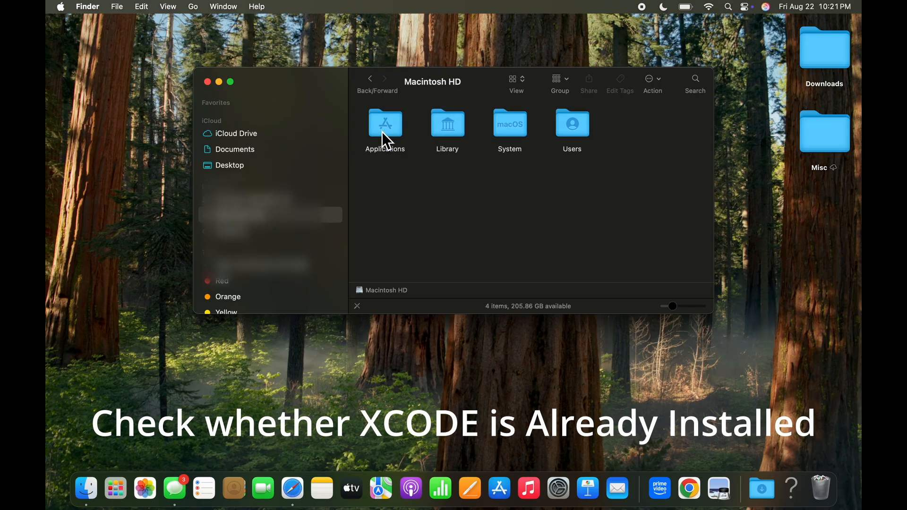
mouse_move(413, 132)
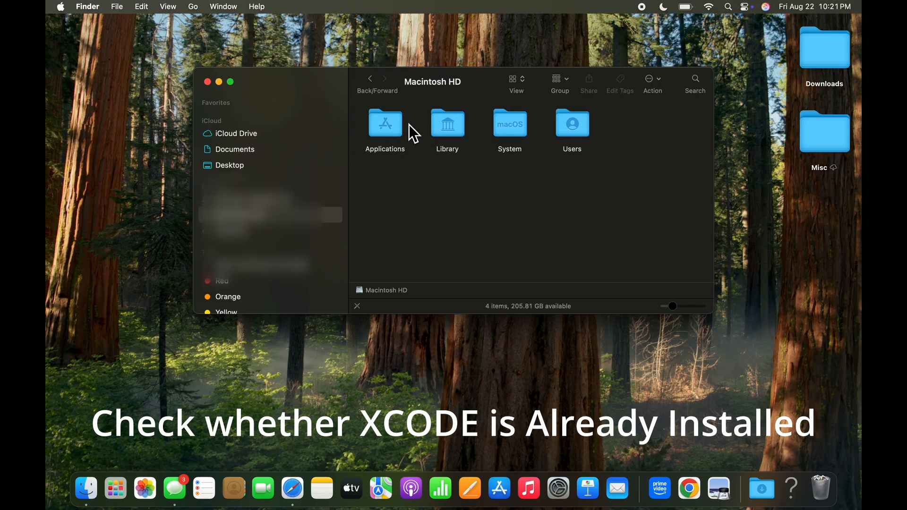
double_click(384, 123)
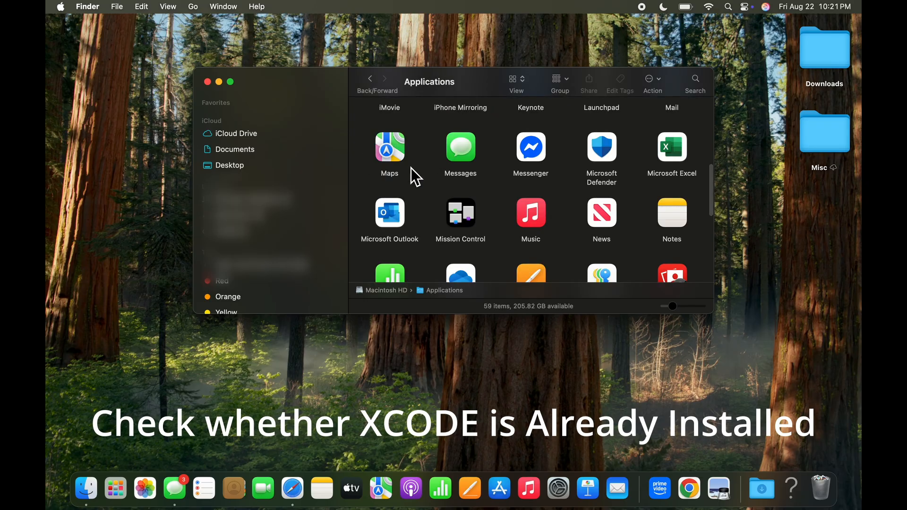
scroll(down, 3)
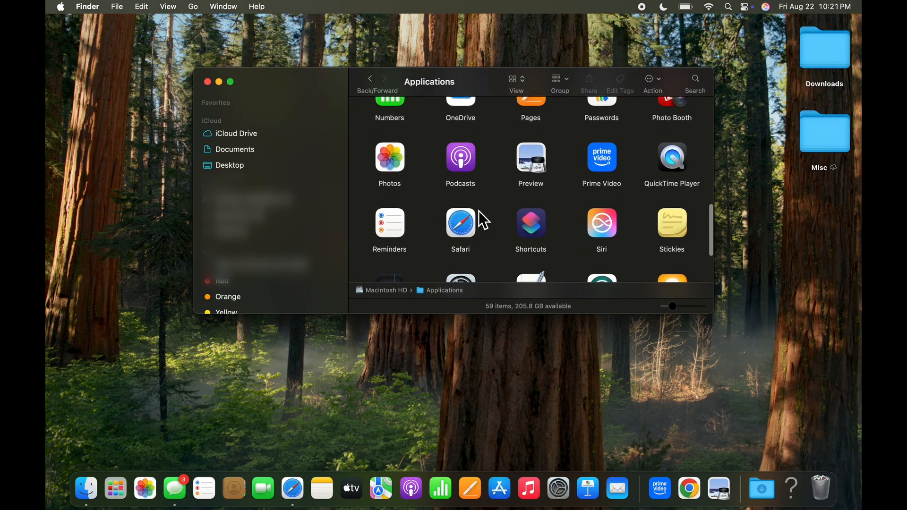
scroll(down, 3)
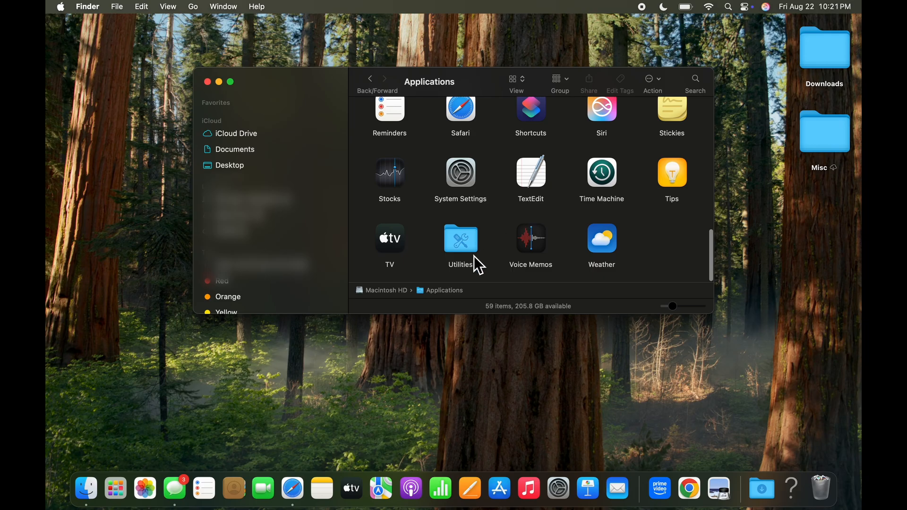
mouse_move(516, 275)
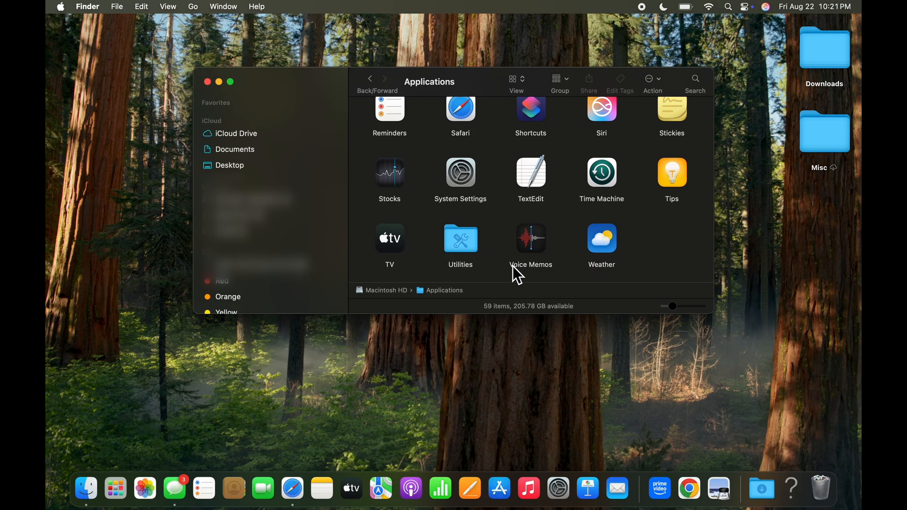
mouse_move(480, 262)
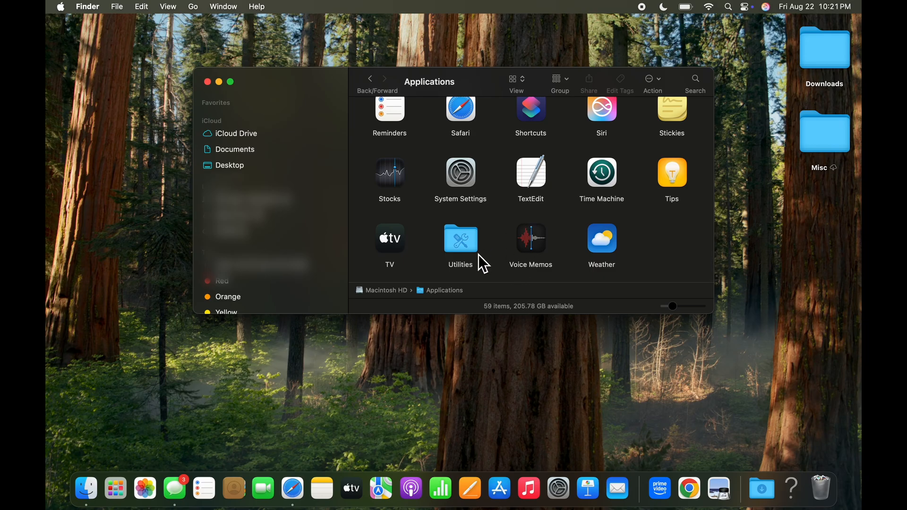
mouse_move(208, 82)
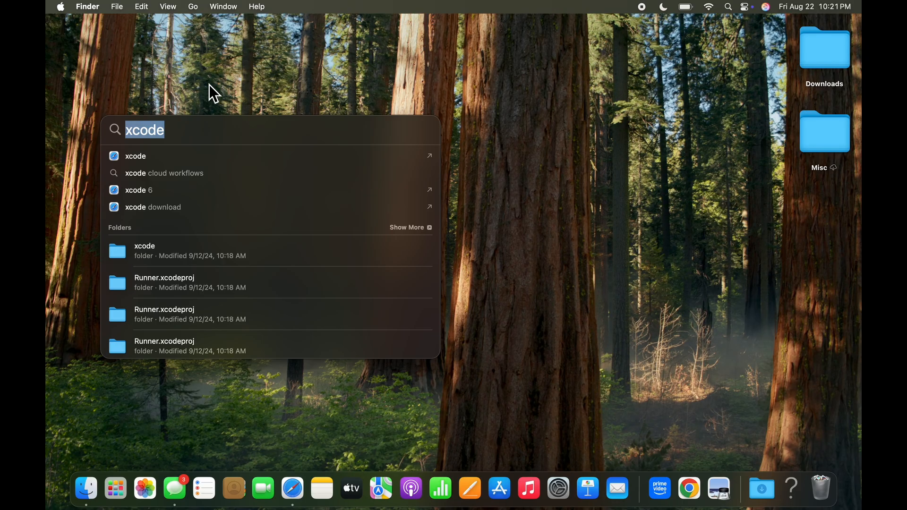
Step: Run 'xcodebuild -version' in Terminal, which errors that Xcode is required
key(Escape)
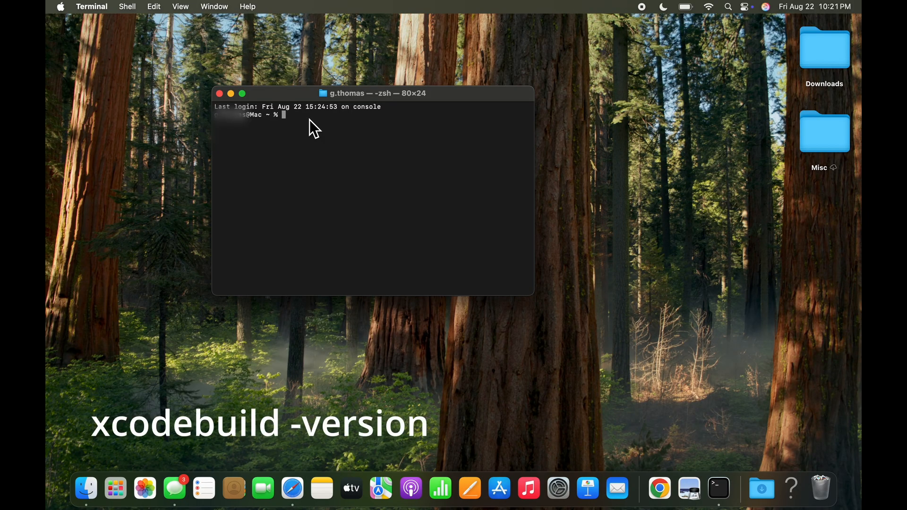
text(xcode)
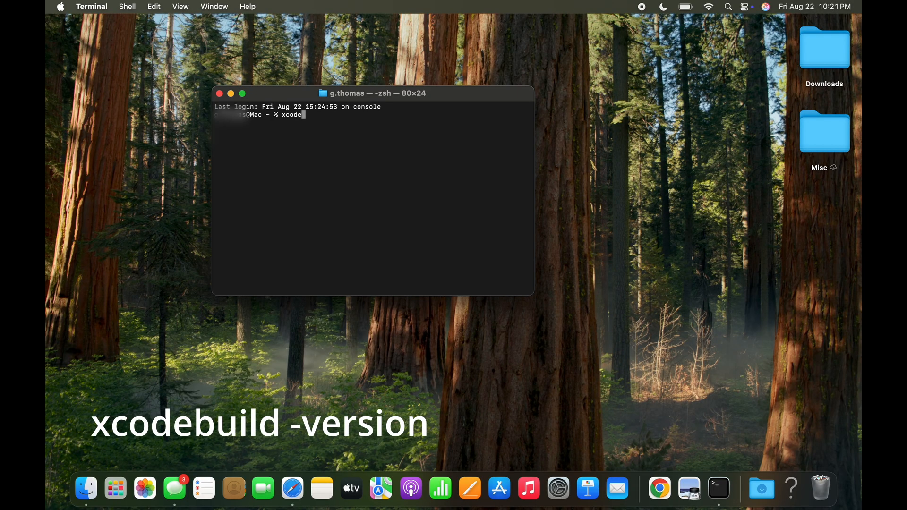
text(build)
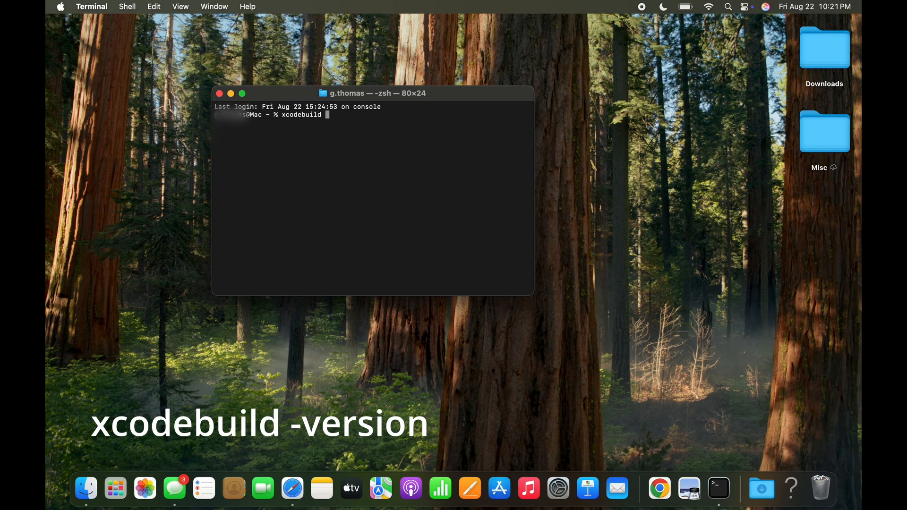
text(-ver)
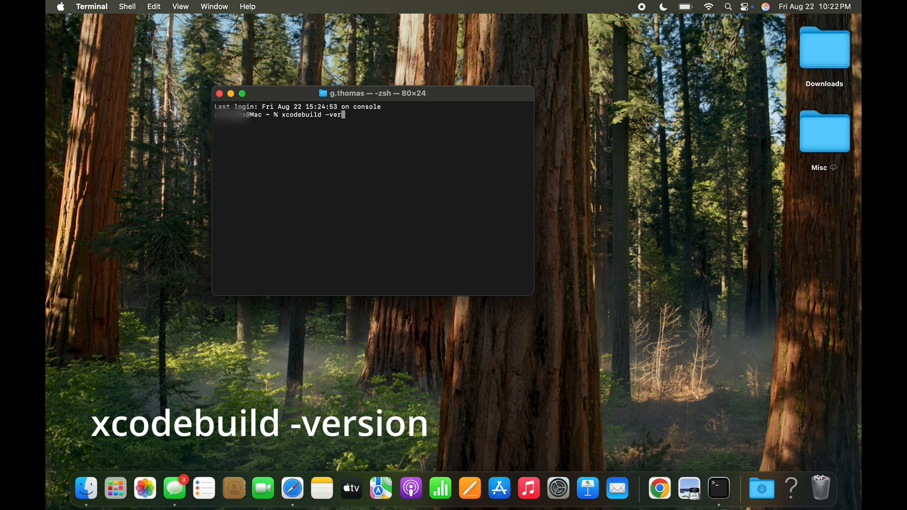
text(sion)
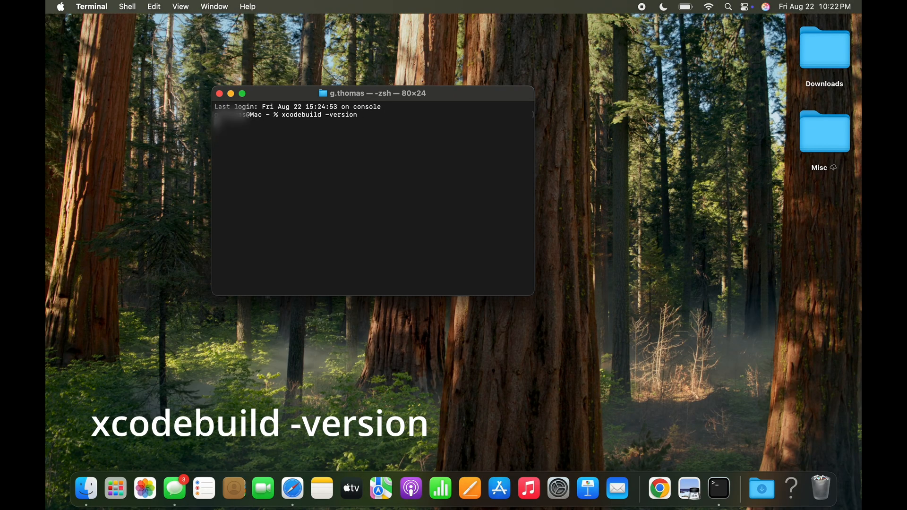
key(Return)
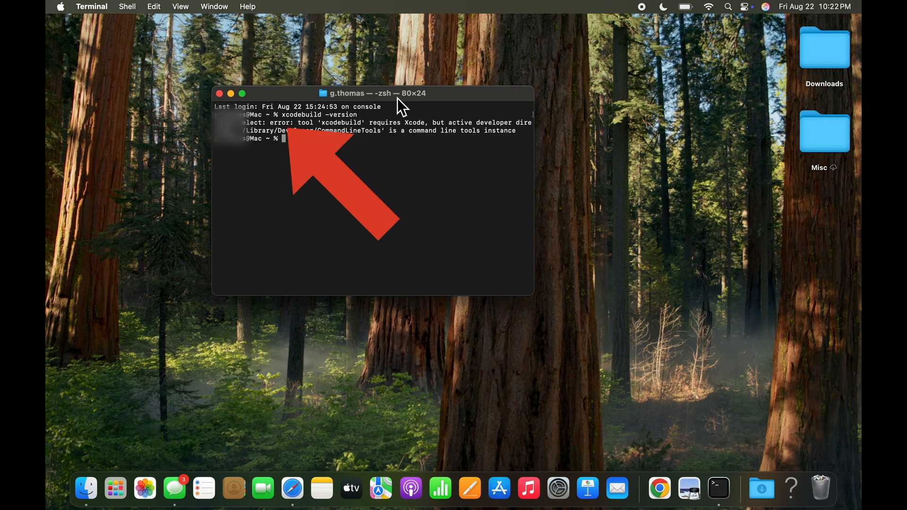
mouse_move(396, 195)
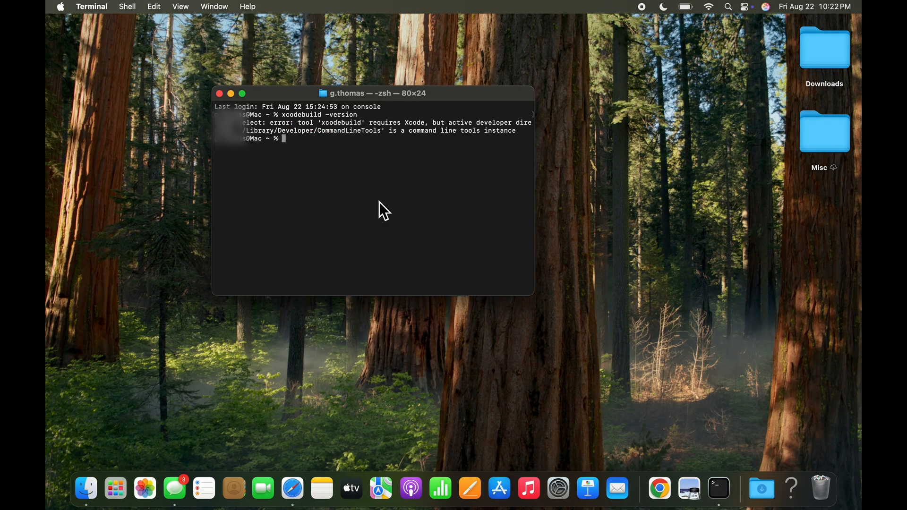
click(219, 93)
text(appsto)
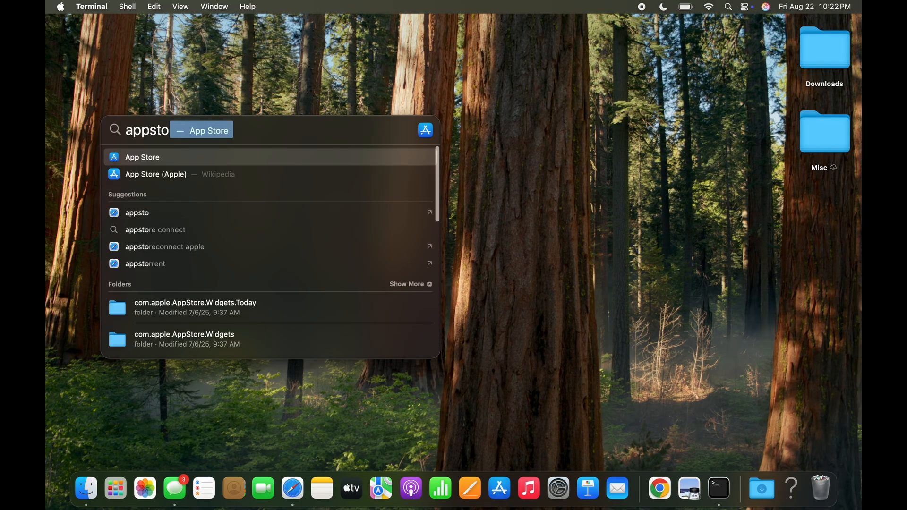
Step: Launch the App Store and search for 'xcode'
click(142, 157)
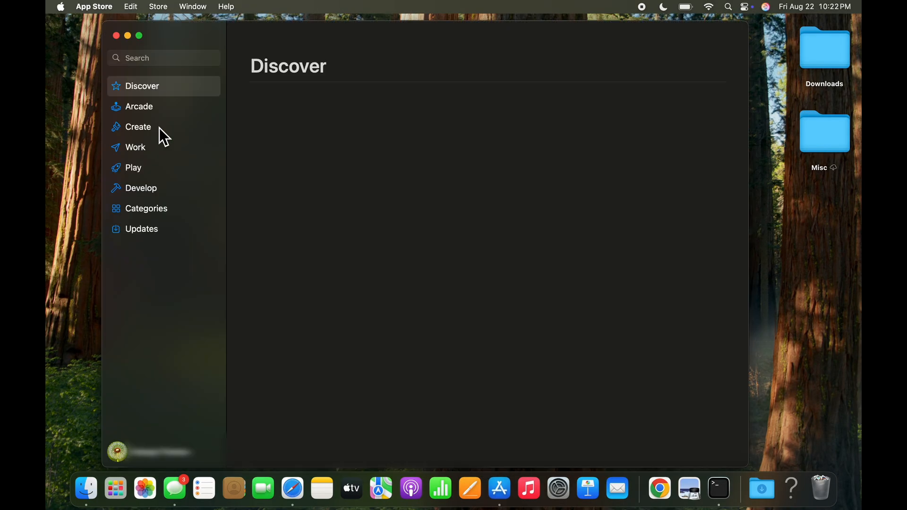
click(164, 57)
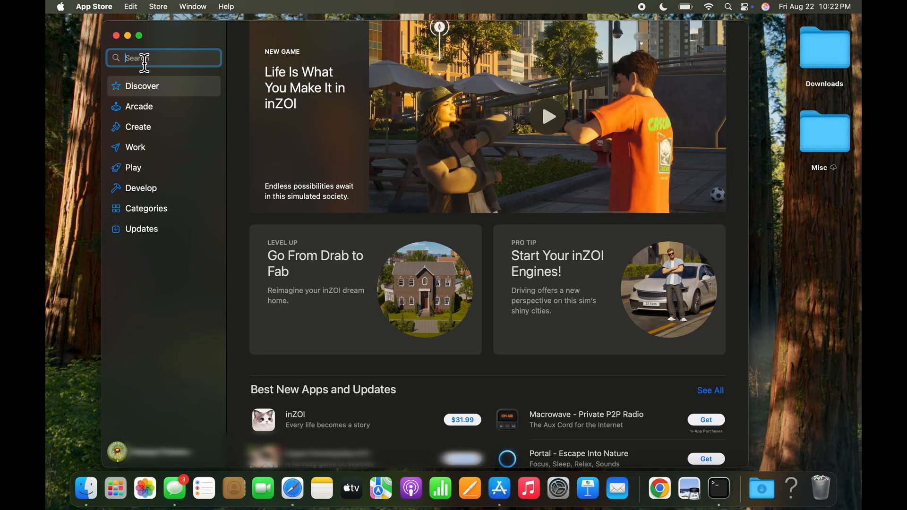
text(xcode)
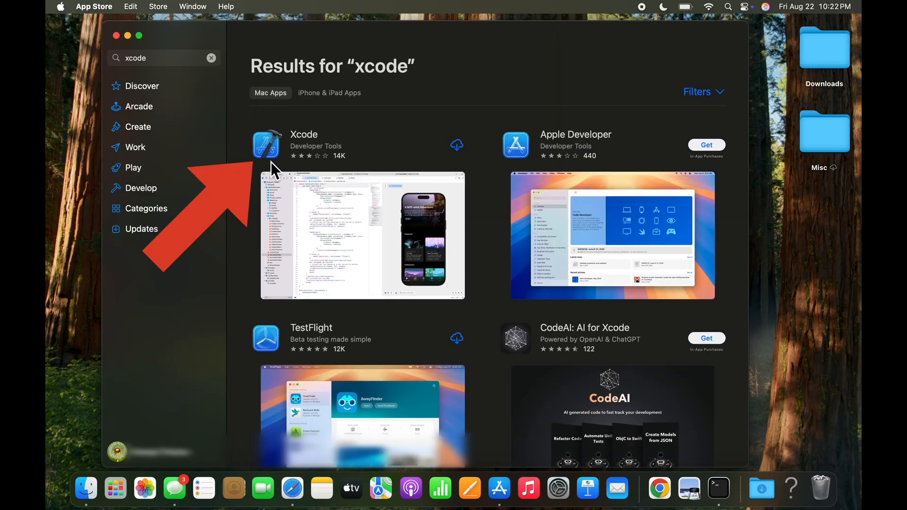
mouse_move(295, 162)
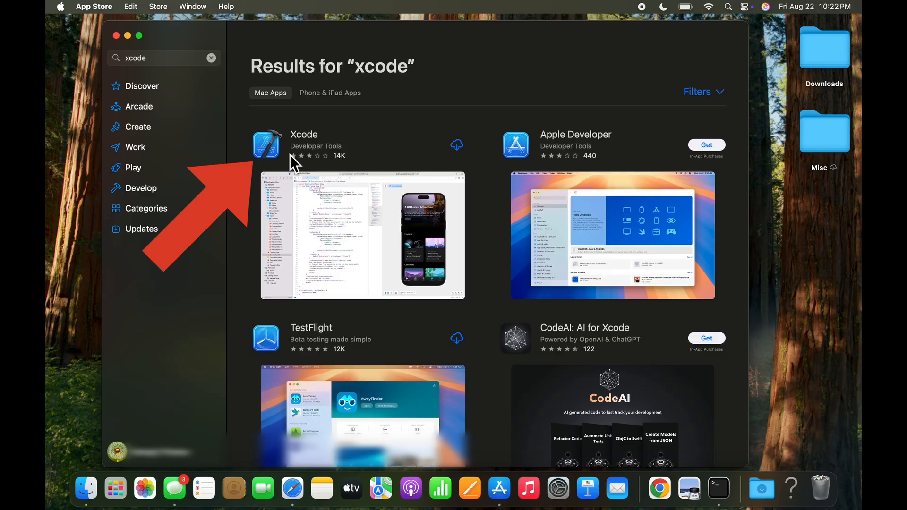
mouse_move(373, 210)
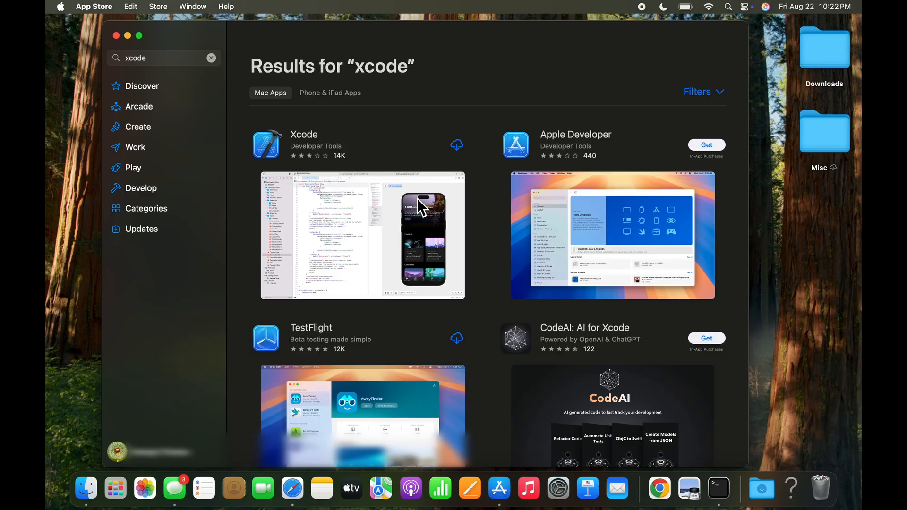
mouse_move(459, 157)
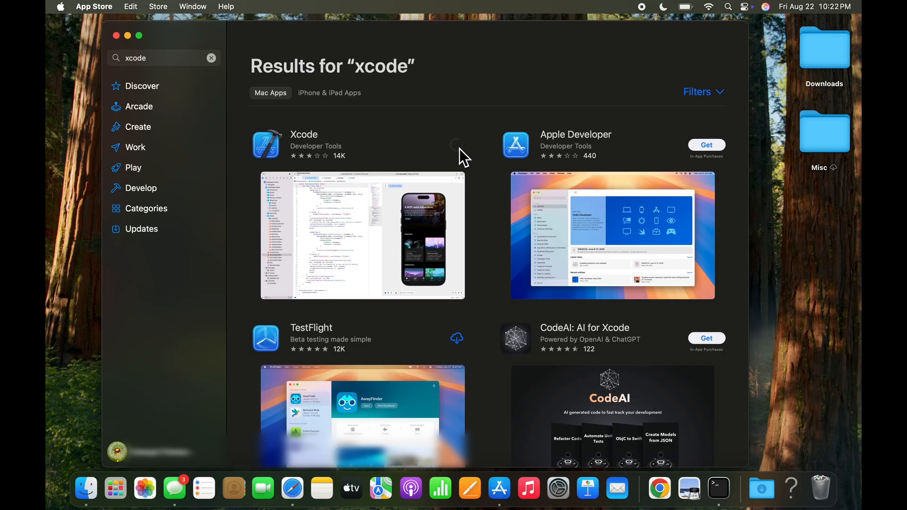
Step: Download and install Xcode from the App Store, then launch it
click(456, 144)
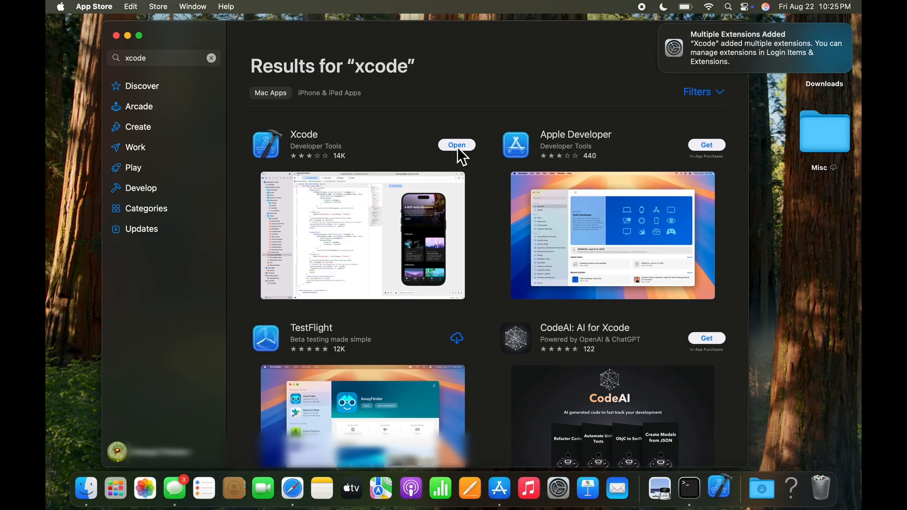
click(456, 145)
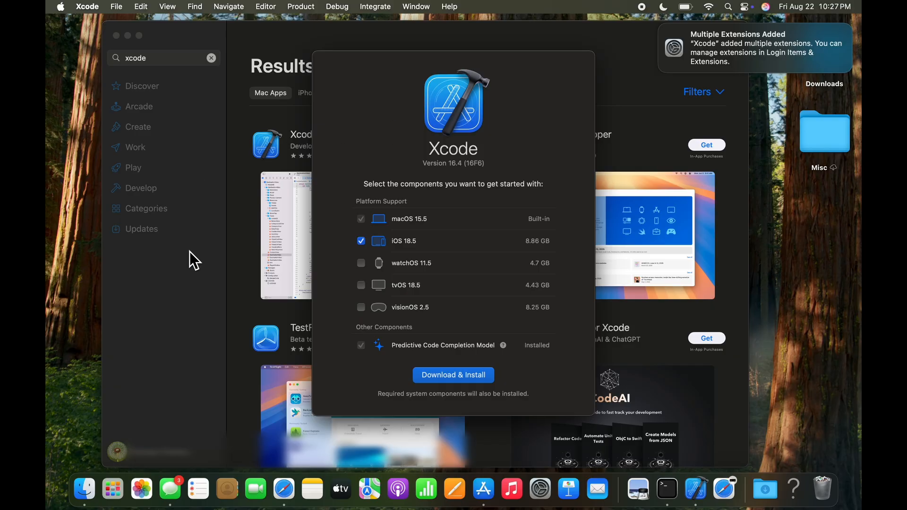
mouse_move(453, 375)
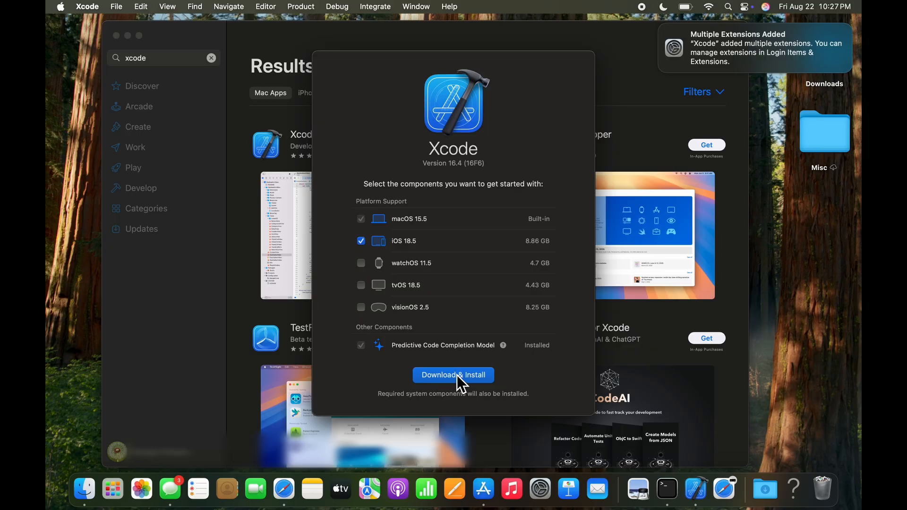
Step: Download and install the iOS 18.5 platform components, authorising the software install
click(453, 374)
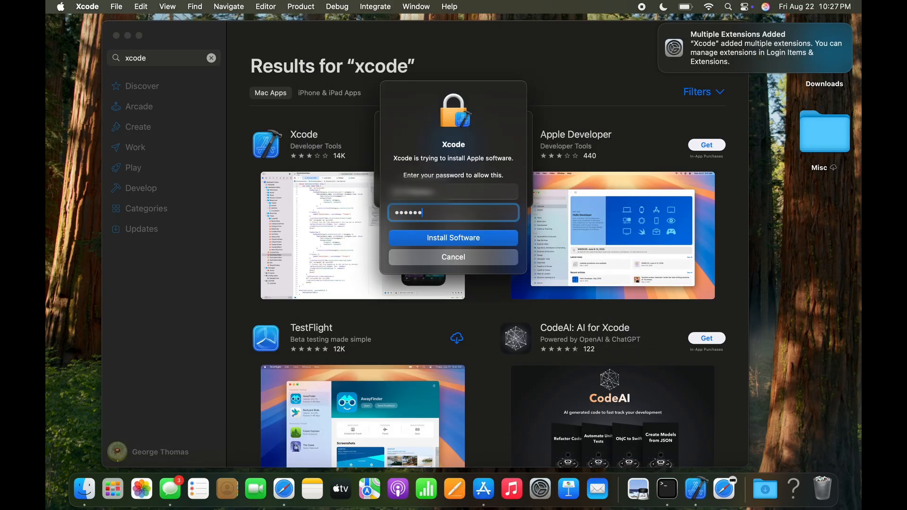
click(452, 238)
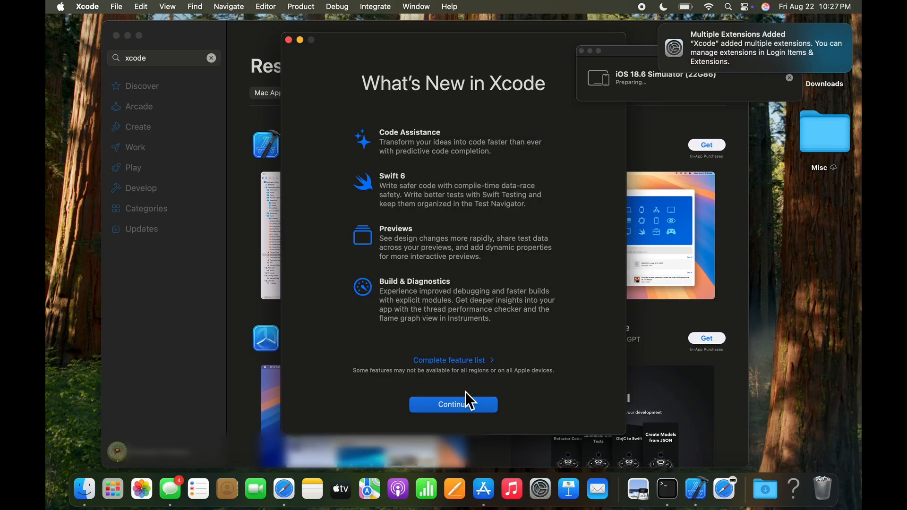
Step: Close the What's New in Xcode window with Continue
click(453, 404)
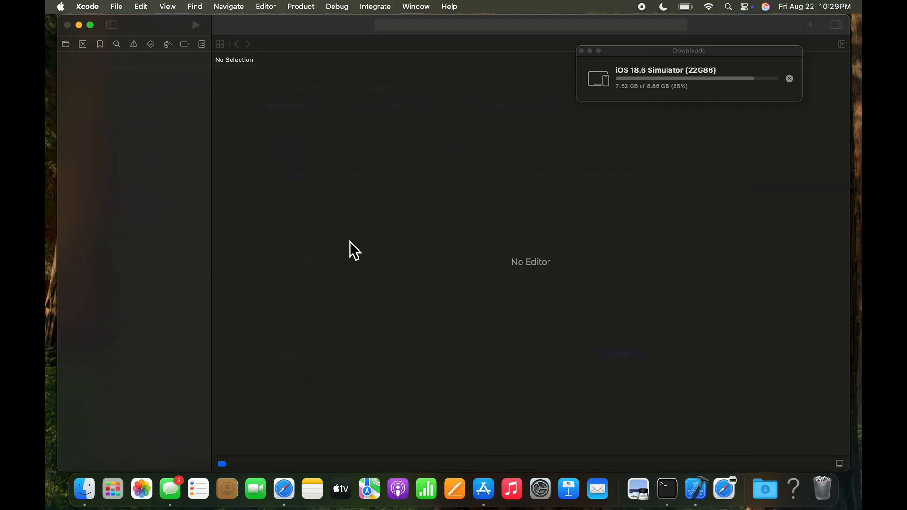
Step: Start a new Xcode project and choose the iOS App template
click(116, 6)
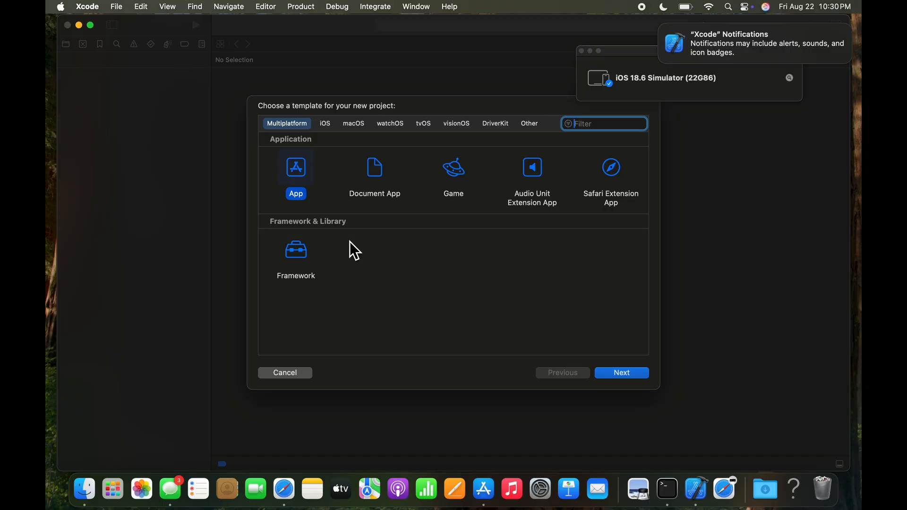
mouse_move(325, 130)
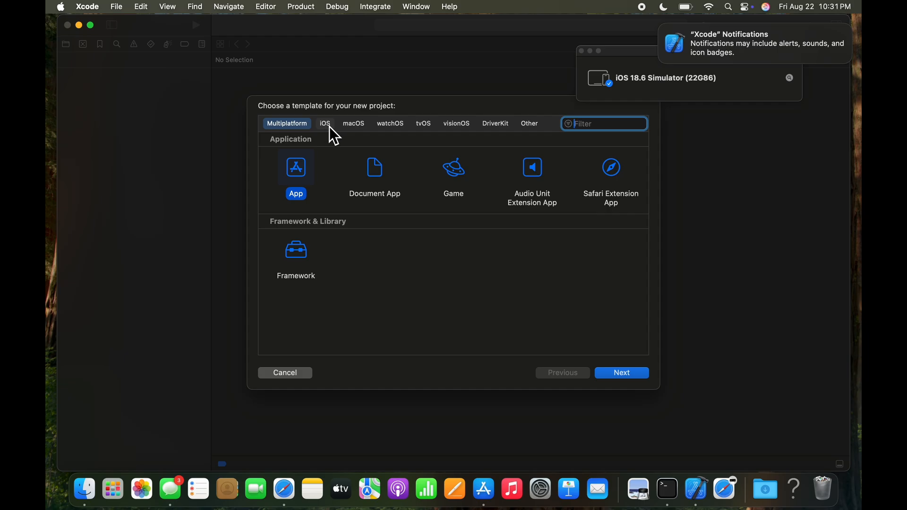
click(325, 124)
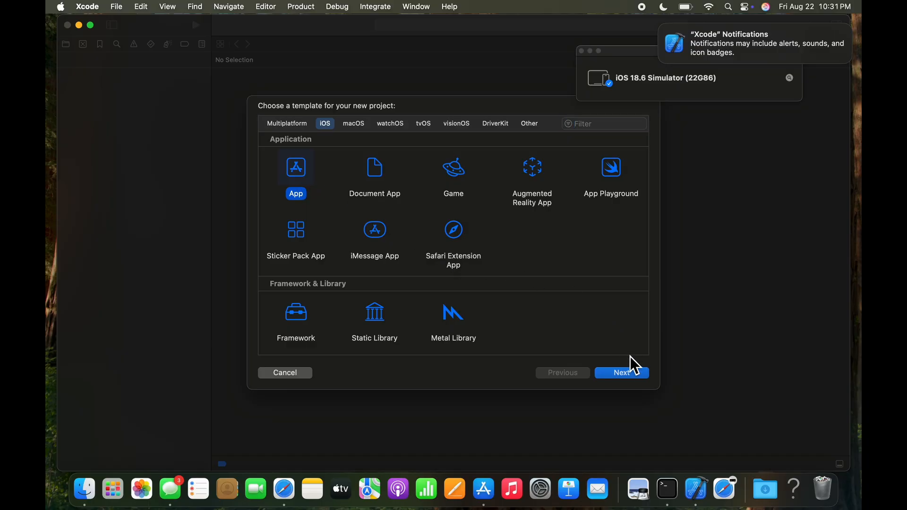
mouse_move(630, 381)
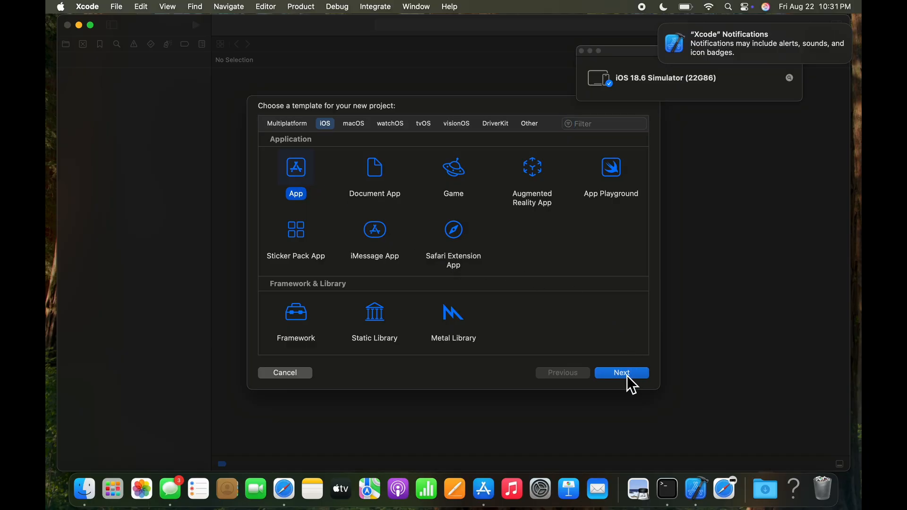
Step: Enter product name 'HelloWorld' and organization identifier 'com.example' in the project options
click(621, 373)
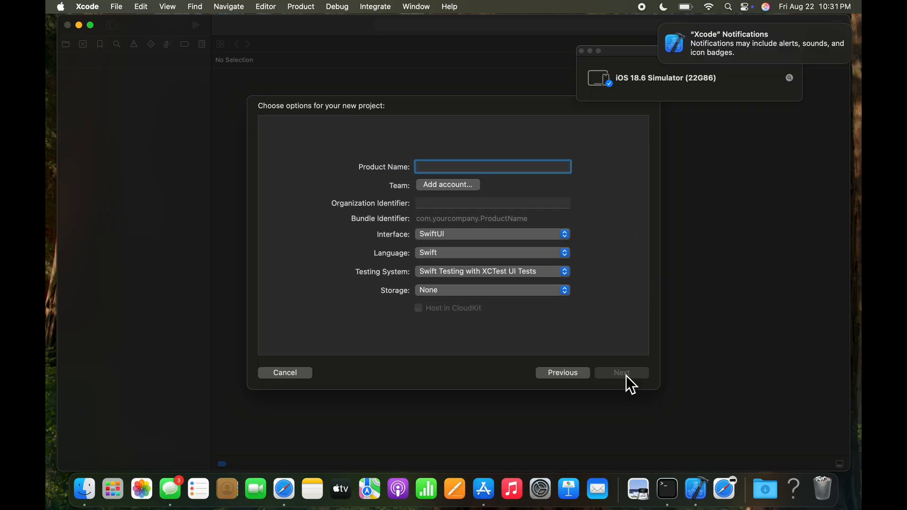
mouse_move(548, 340)
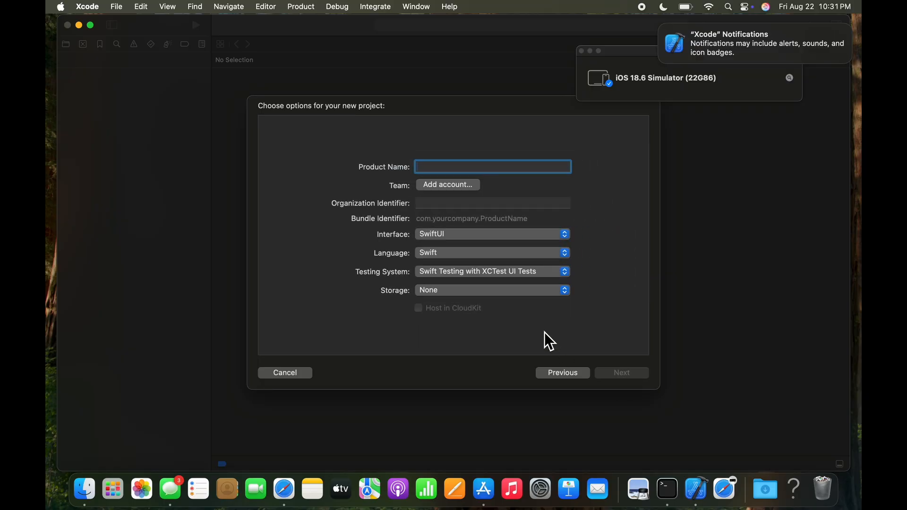
text(Hello)
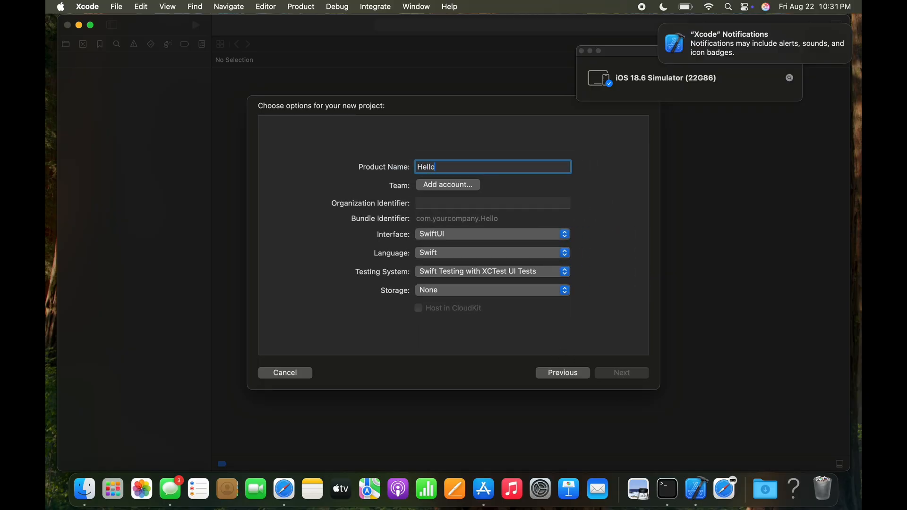
text(World)
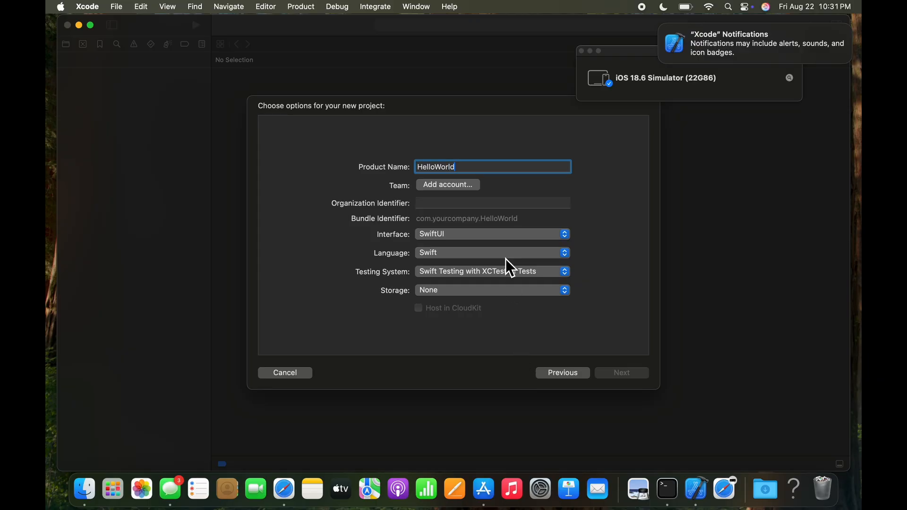
mouse_move(471, 196)
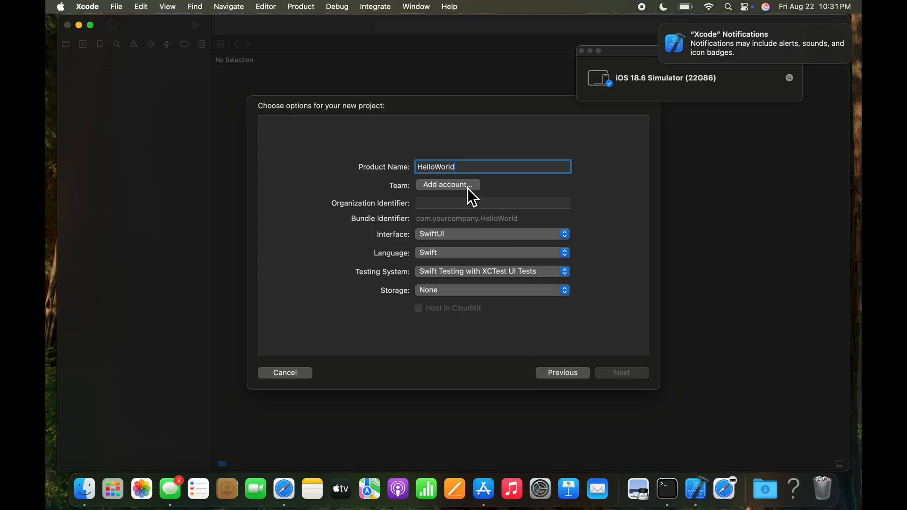
mouse_move(471, 208)
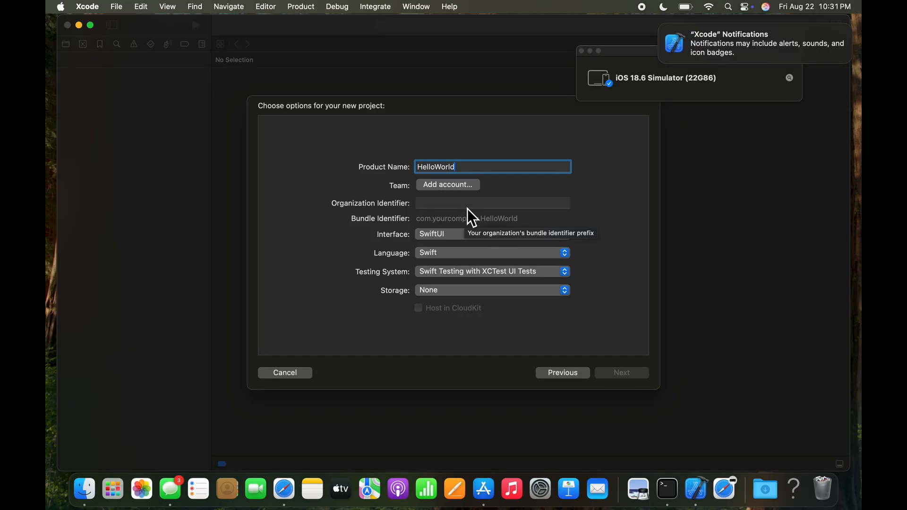
click(492, 203)
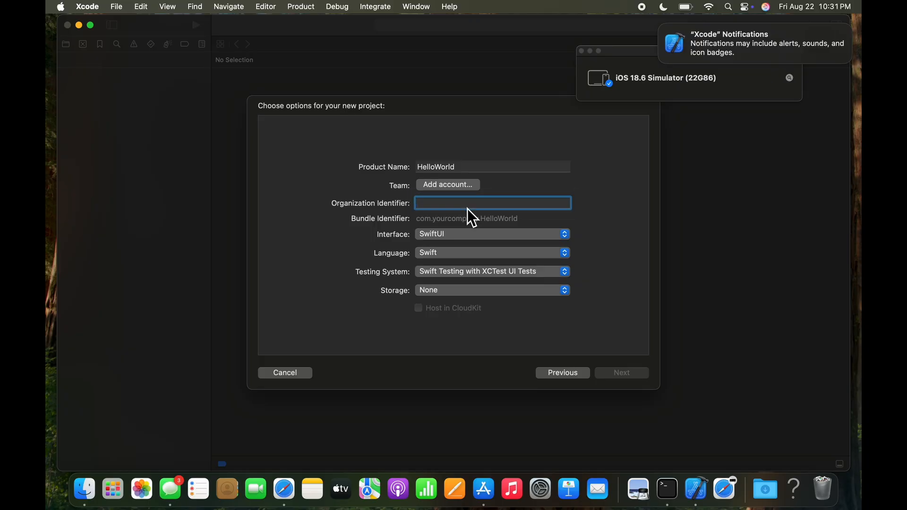
text(com.exam)
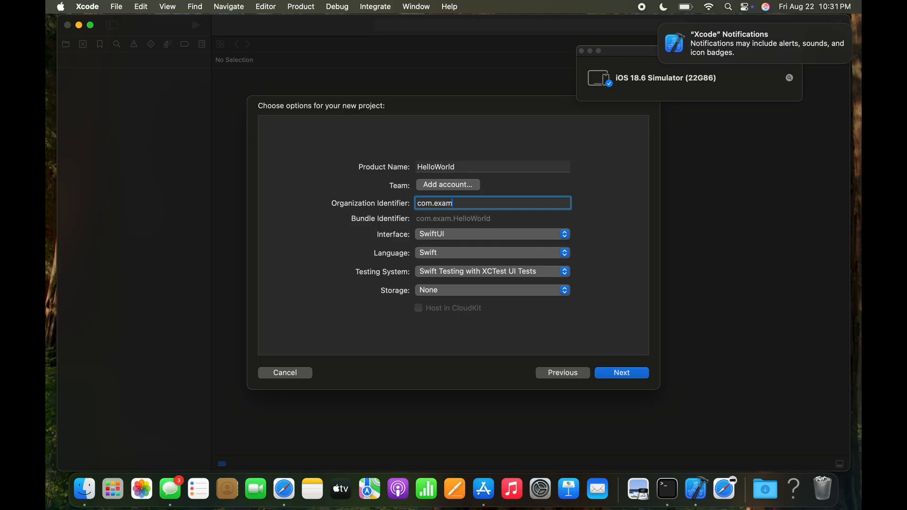
text(le)
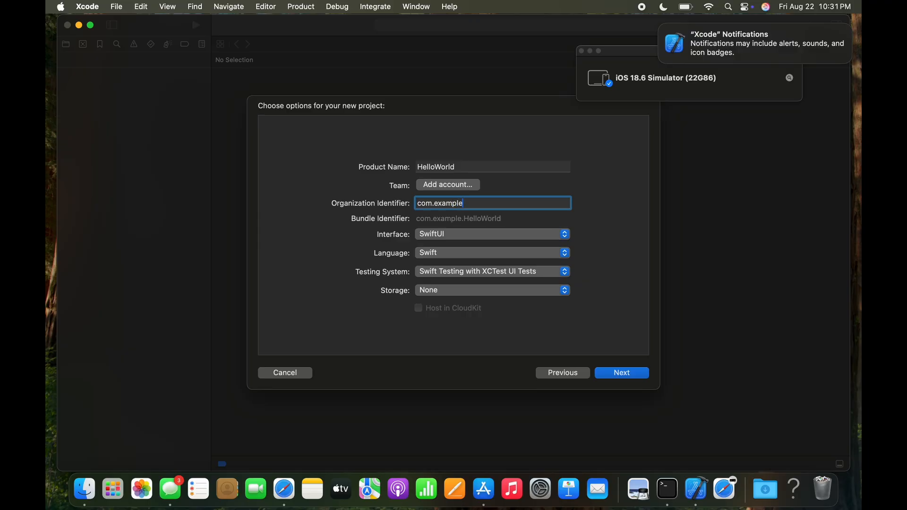
mouse_move(460, 245)
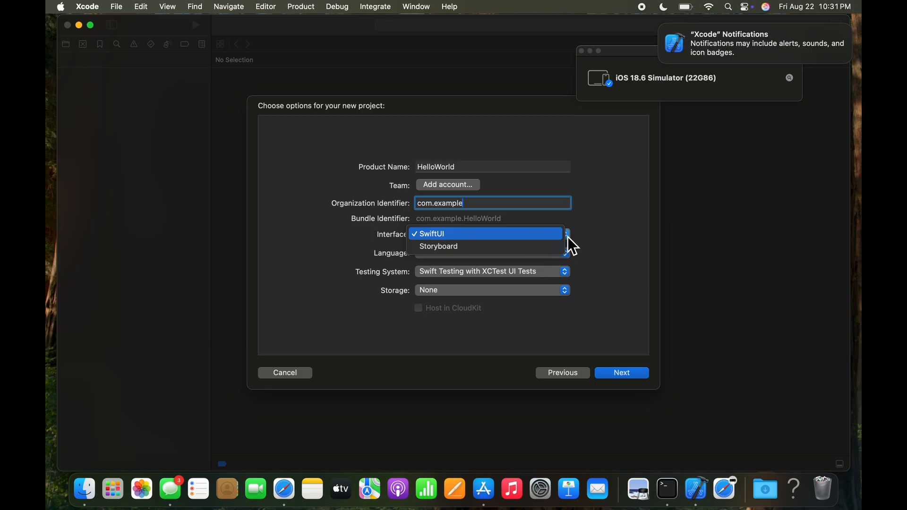
Step: Keep SwiftUI interface and Swift language, and set Testing System to None
click(430, 234)
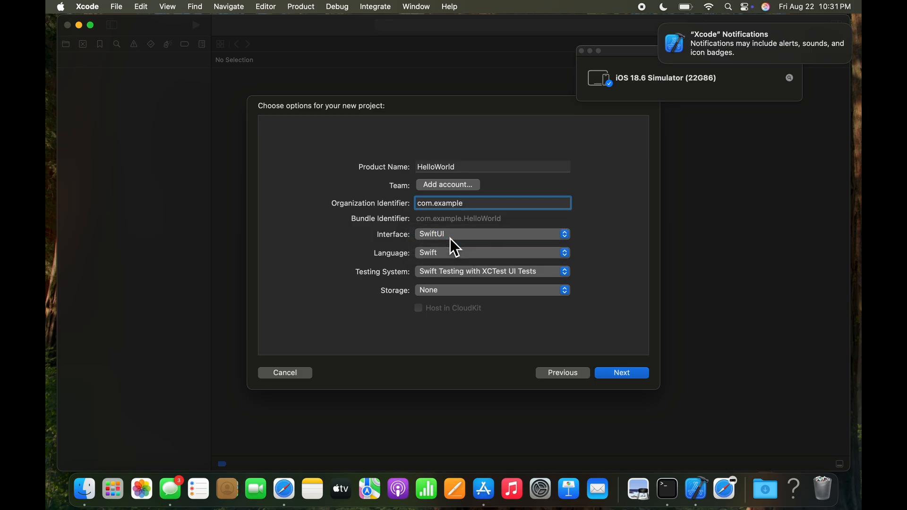
mouse_move(528, 276)
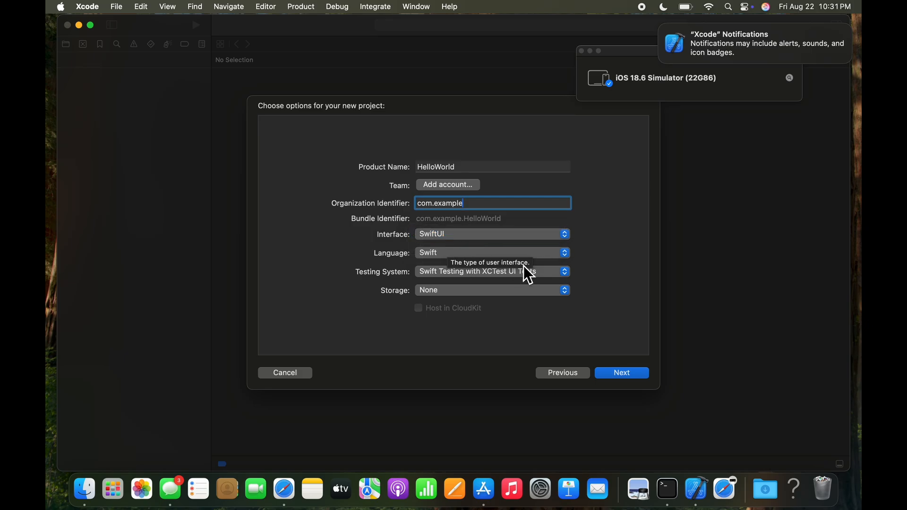
click(564, 252)
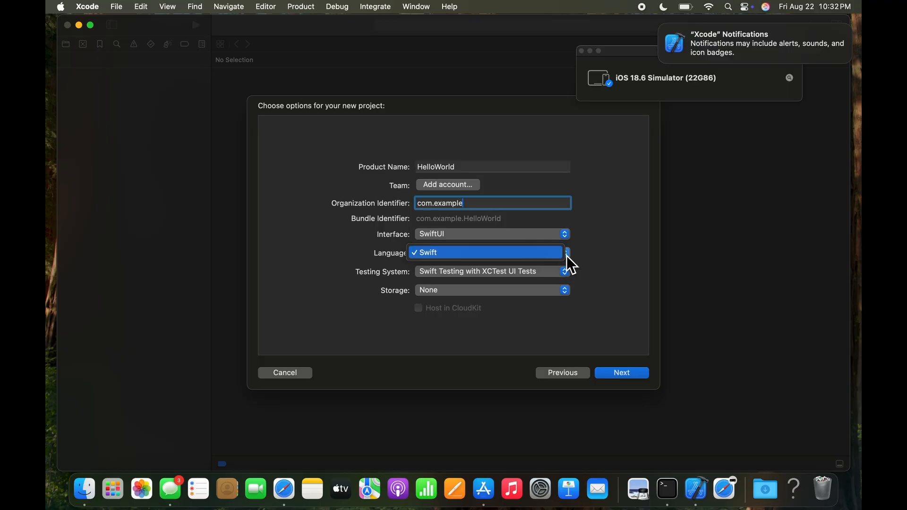
click(490, 252)
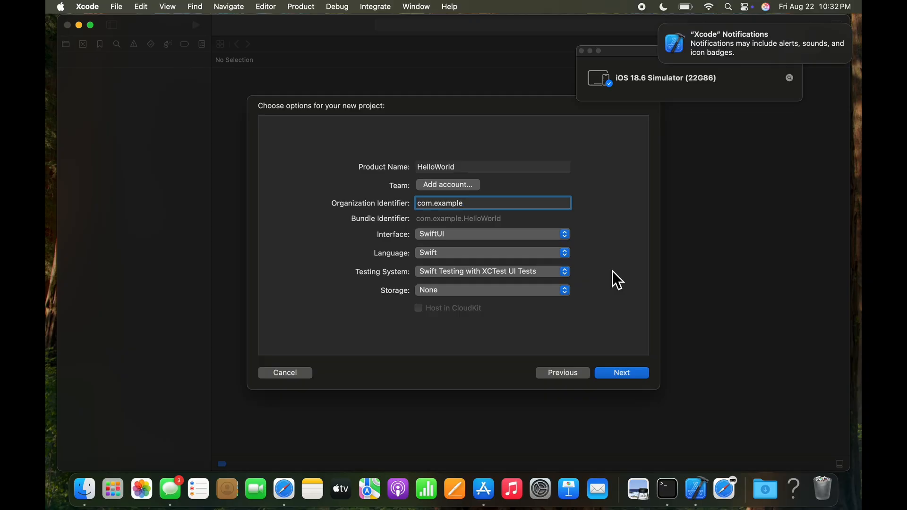
mouse_move(595, 287)
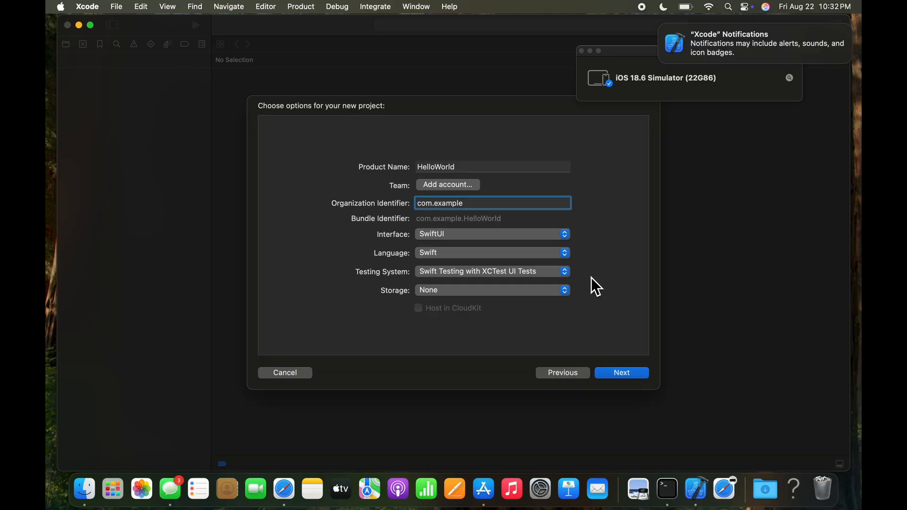
mouse_move(587, 283)
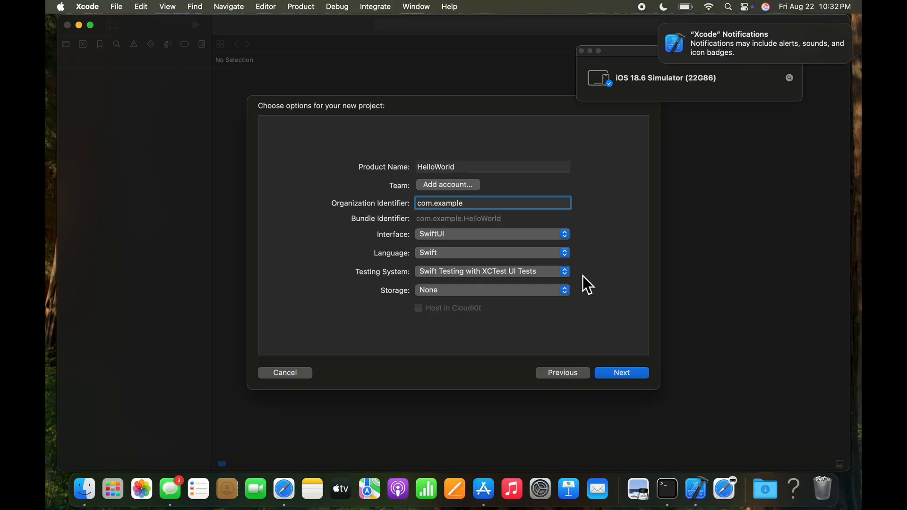
mouse_move(587, 324)
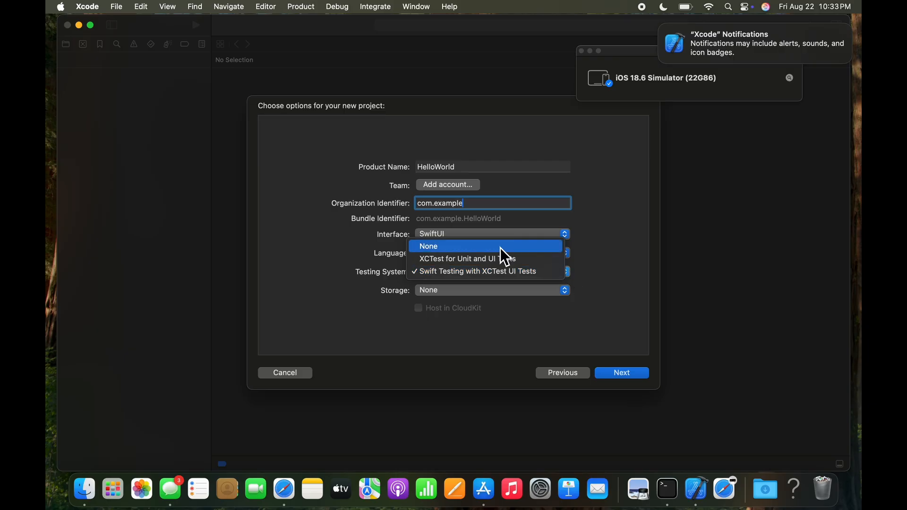
click(428, 245)
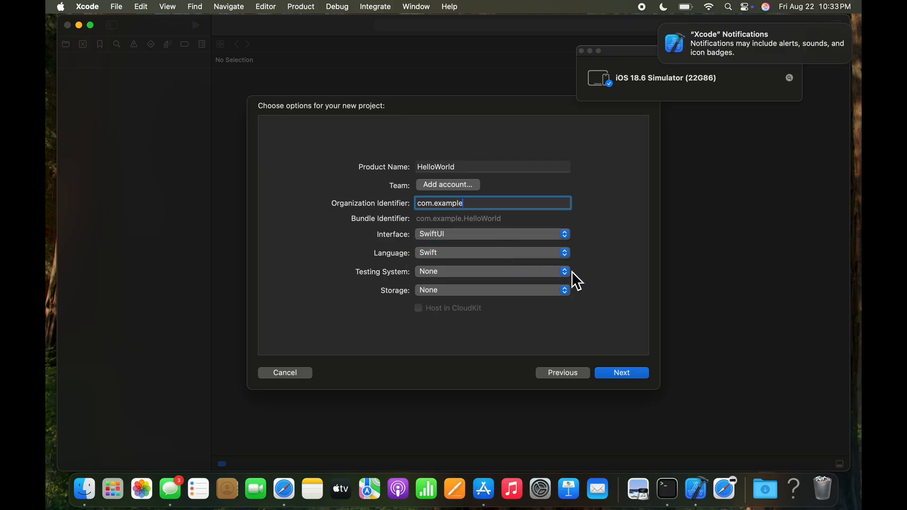
click(564, 271)
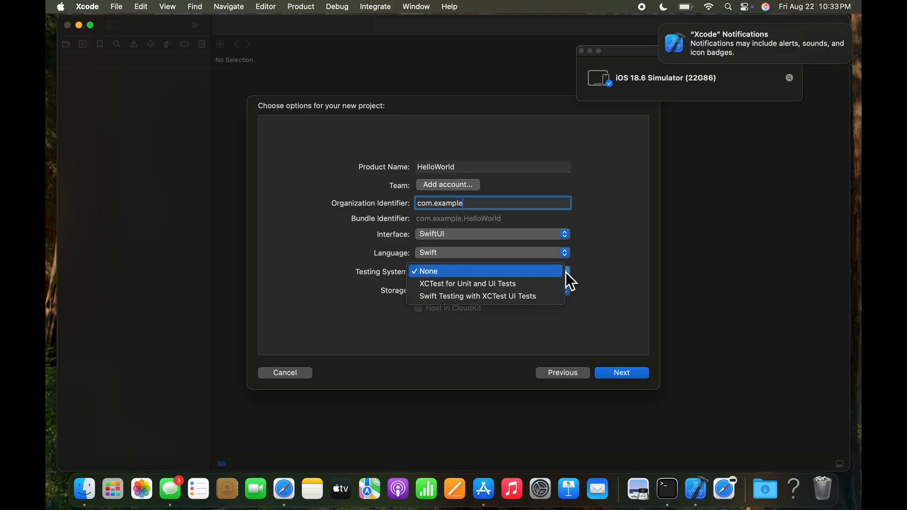
mouse_move(618, 273)
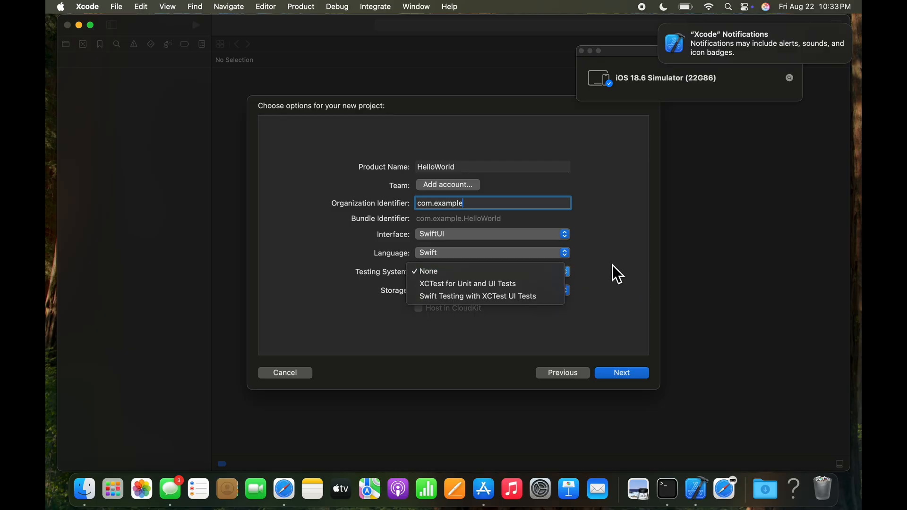
click(428, 271)
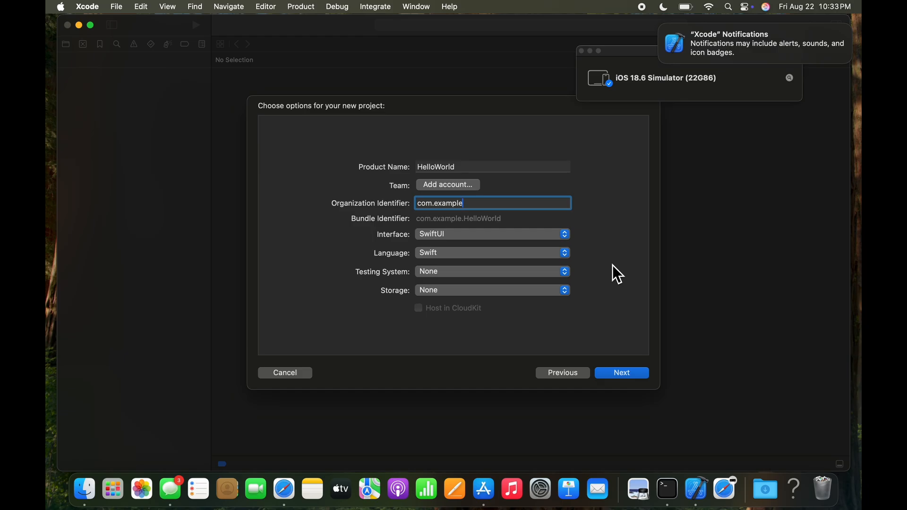
mouse_move(523, 283)
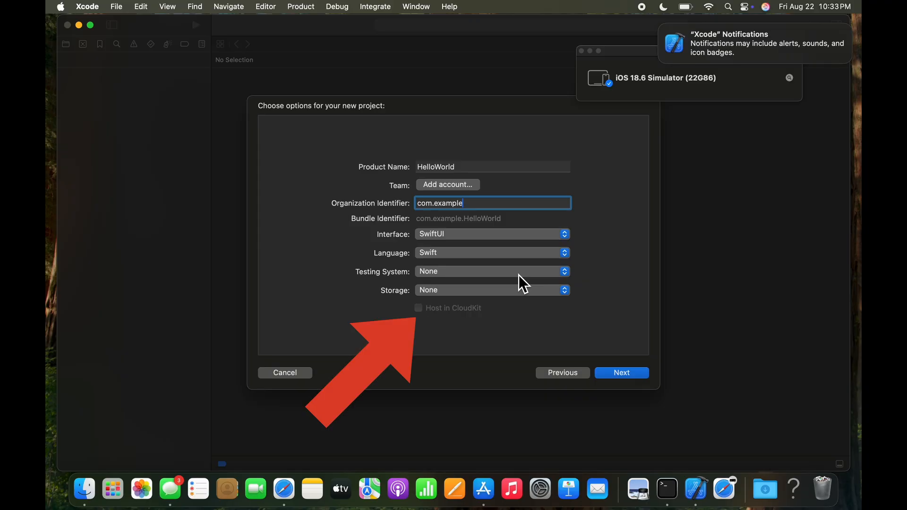
mouse_move(532, 287)
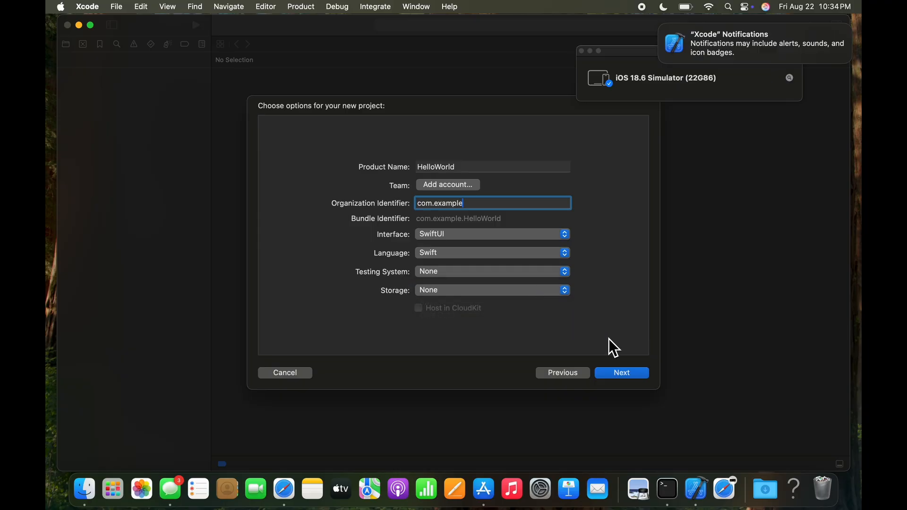
mouse_move(622, 373)
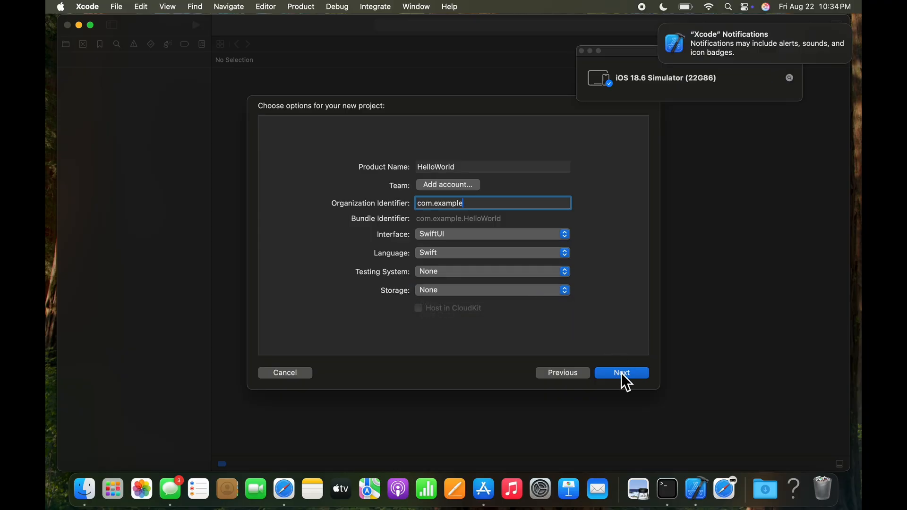
Step: Create the HelloWorld project on the Desktop with Git repository creation turned off
click(621, 373)
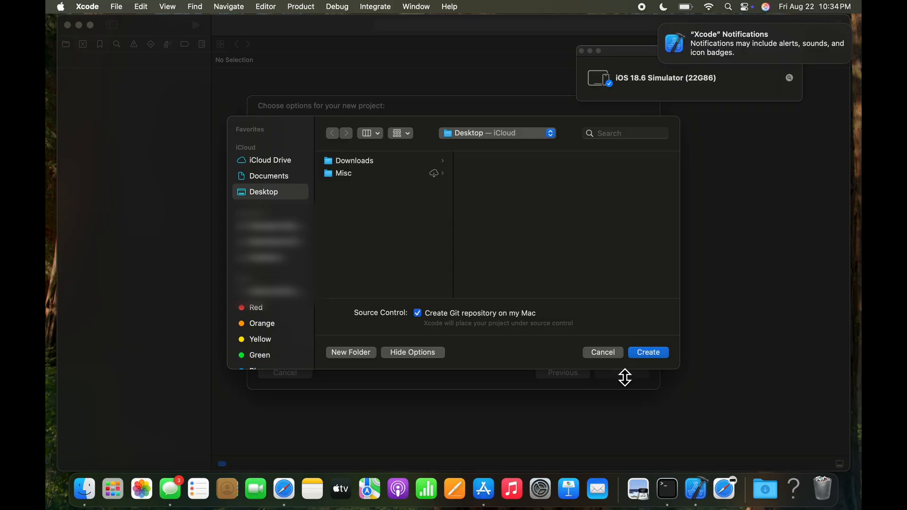
mouse_move(427, 325)
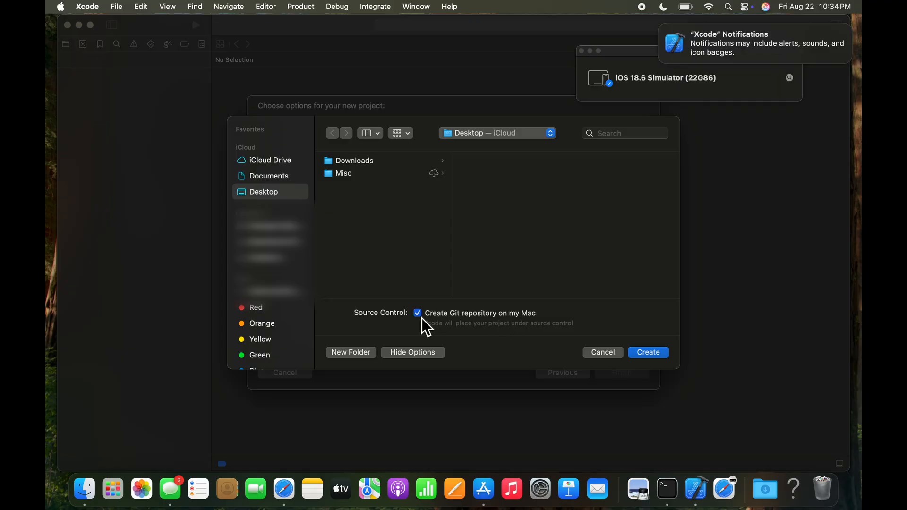
mouse_move(417, 313)
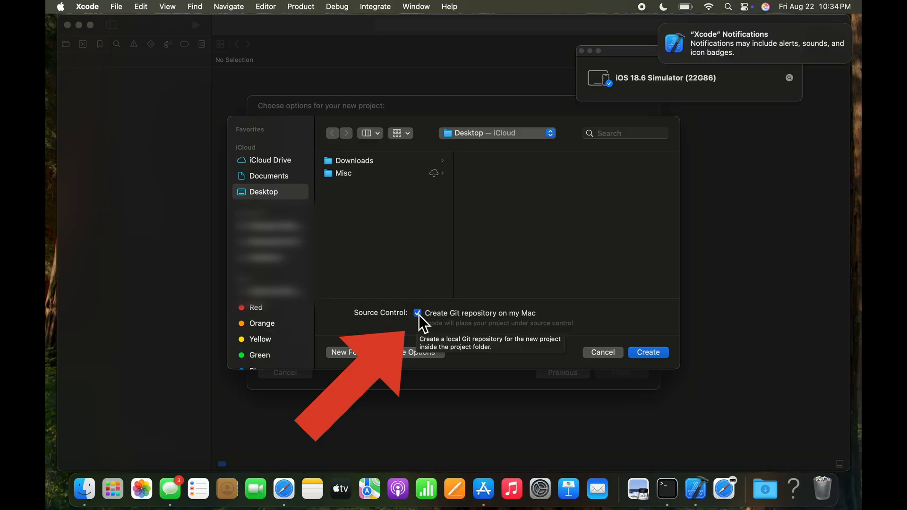
click(417, 312)
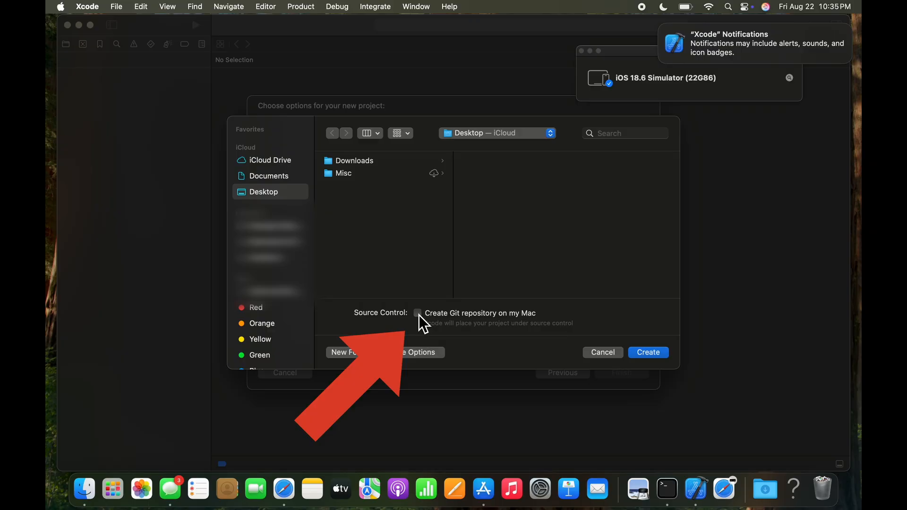
click(268, 176)
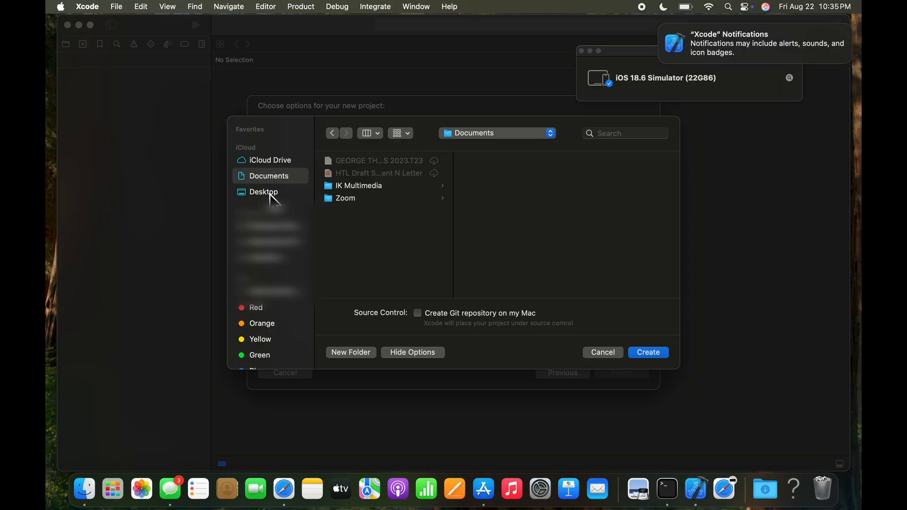
click(263, 191)
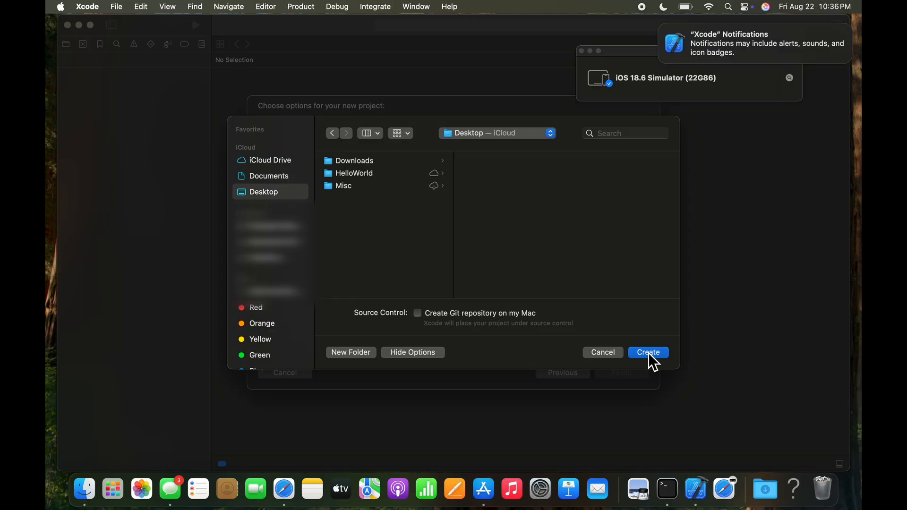
click(648, 352)
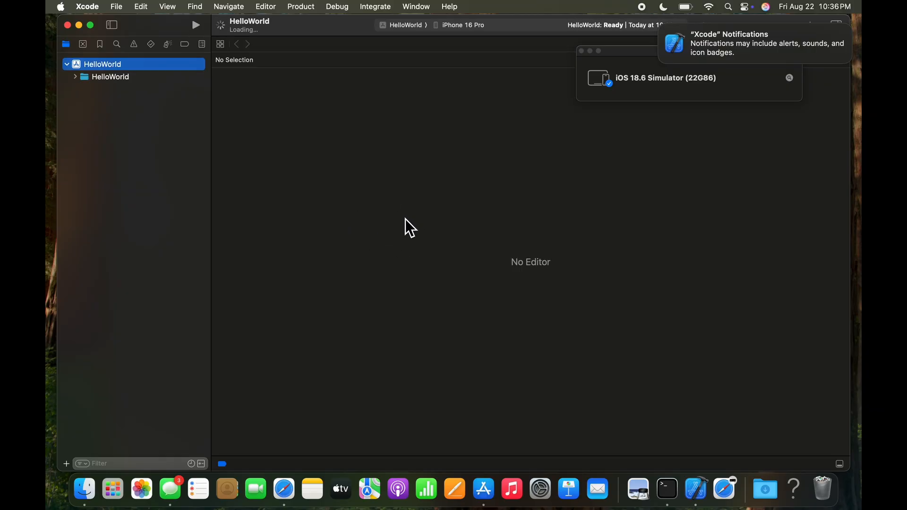
Step: Open ContentView.swift to show the default 'Hello, world' code with its canvas preview
click(122, 101)
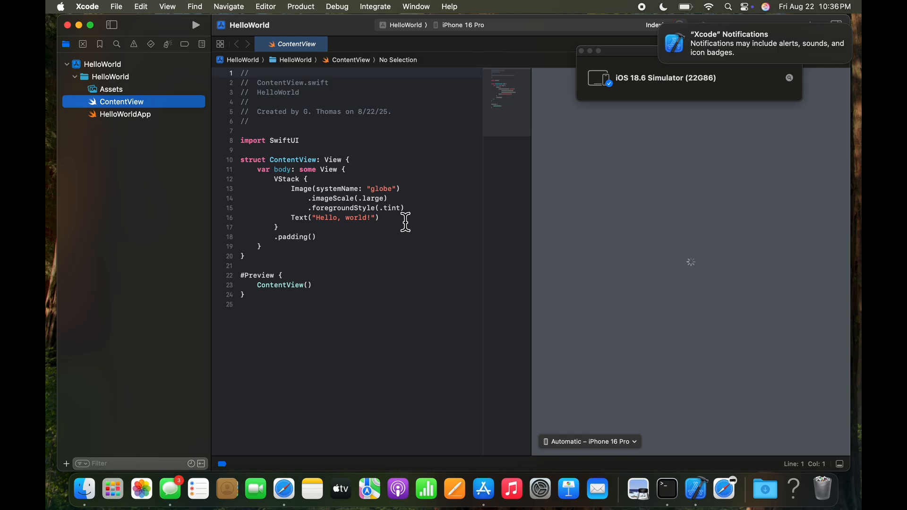
click(195, 25)
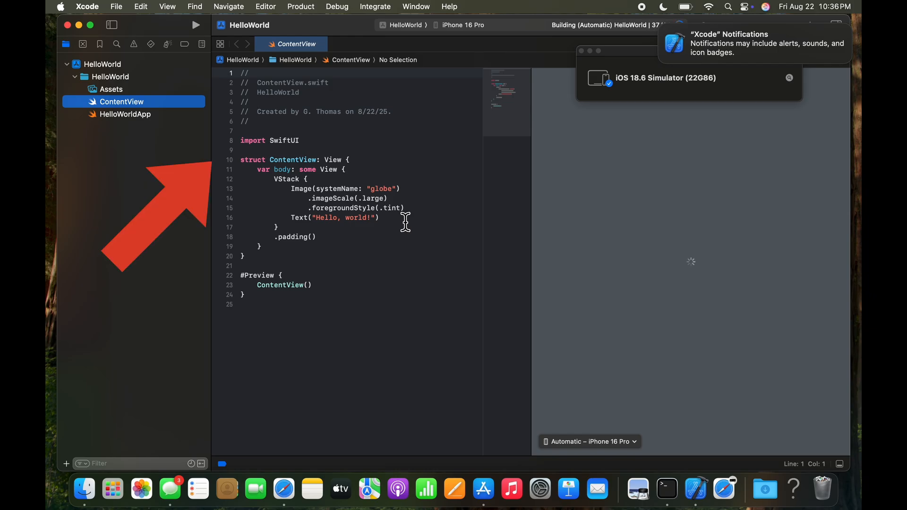